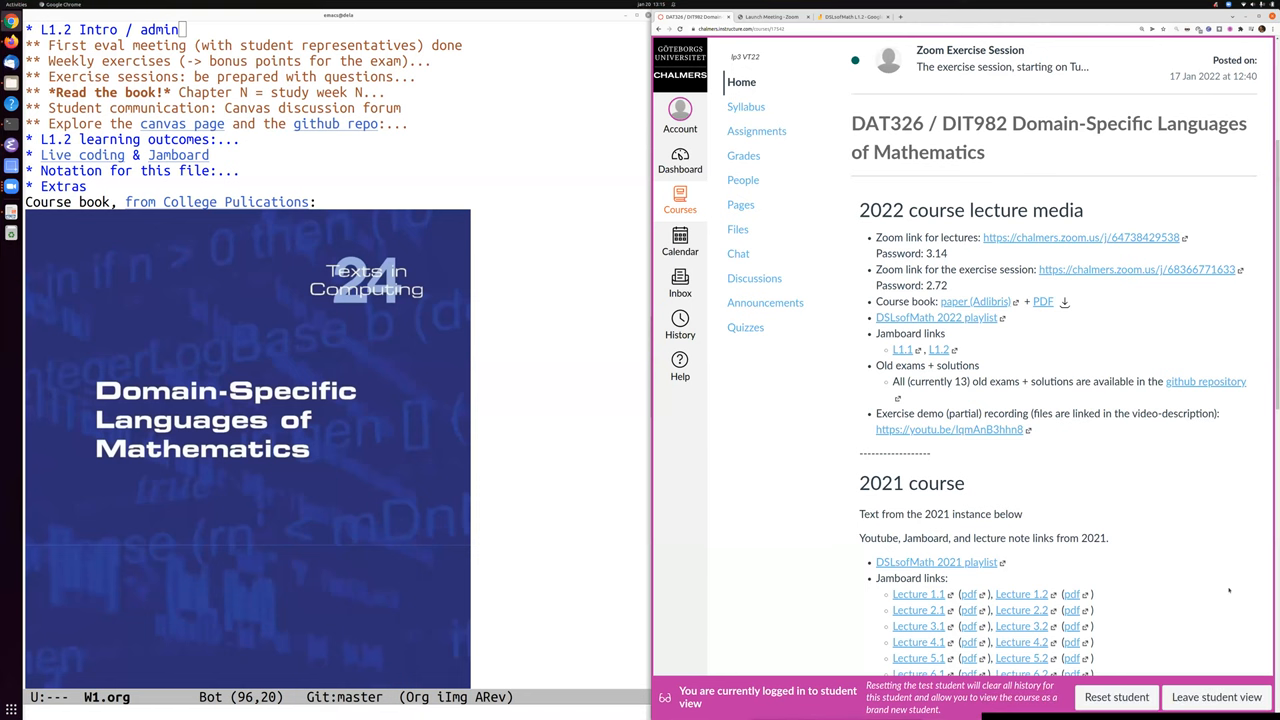
mouse_move(1163, 551)
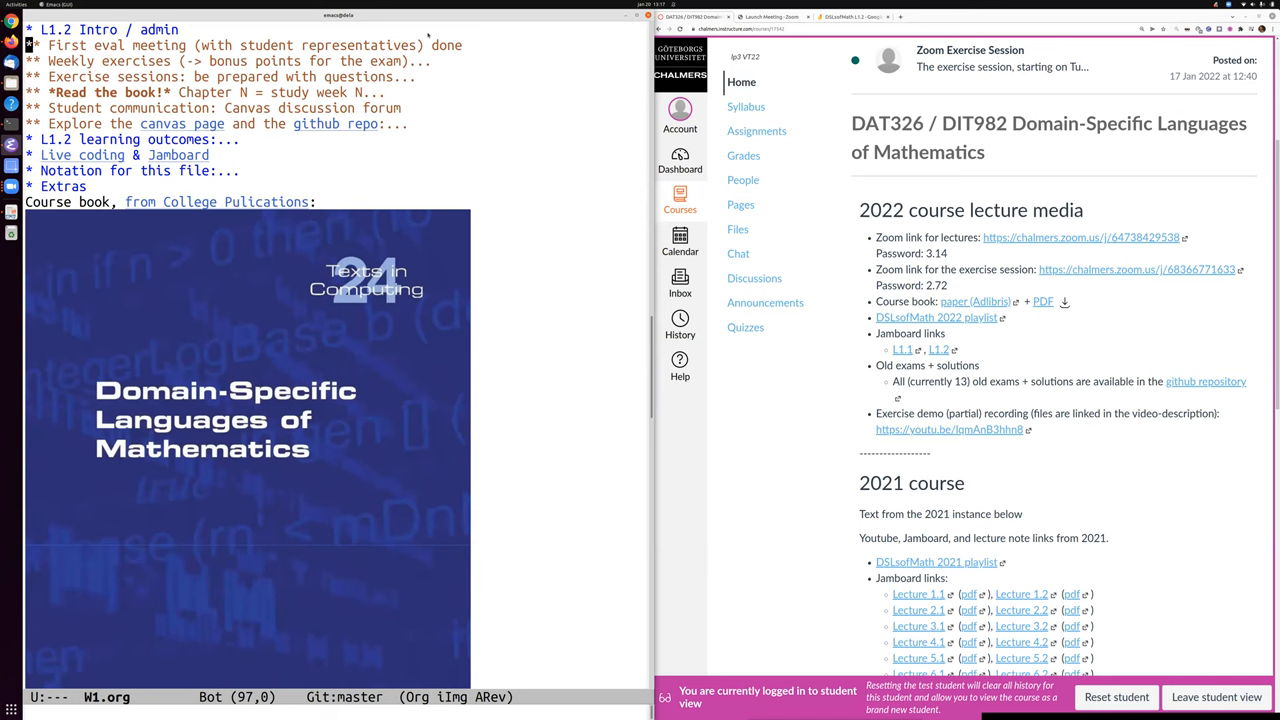
mouse_move(746, 107)
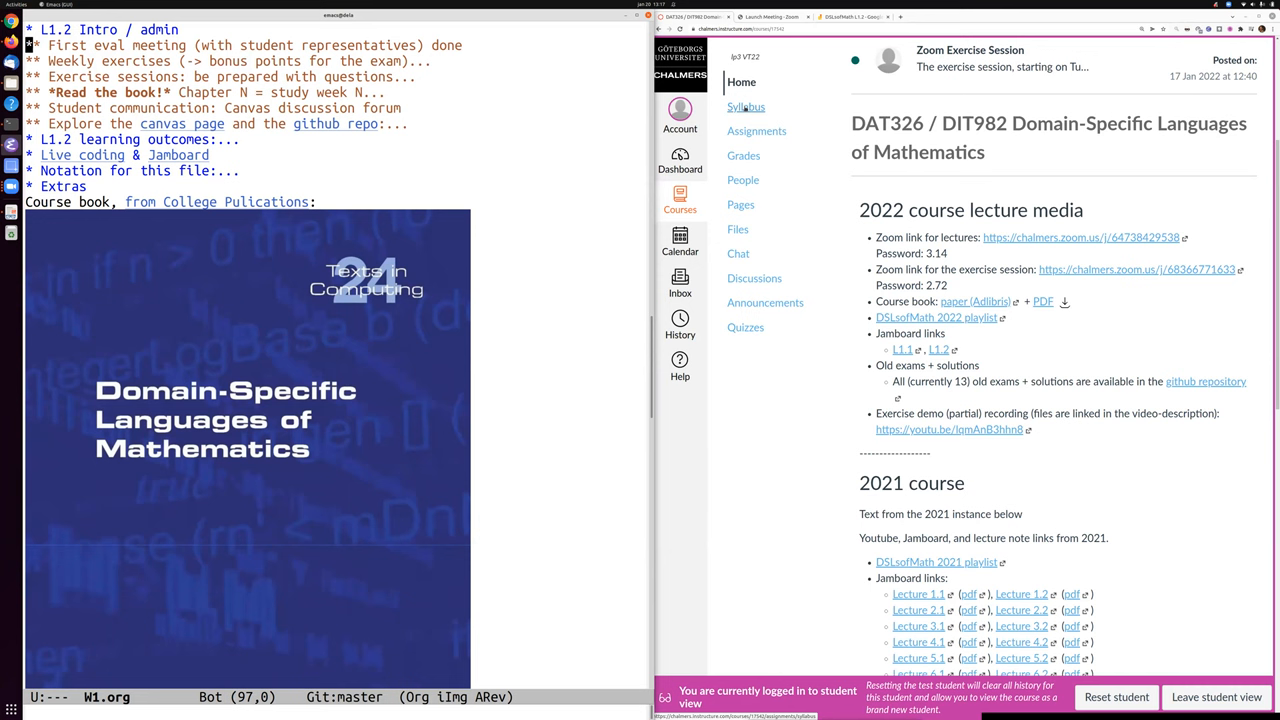
Open the DAT326 / DIT982 syllabus, then the DSLM Week 1 assignment in Canvas.
left_click(746, 107)
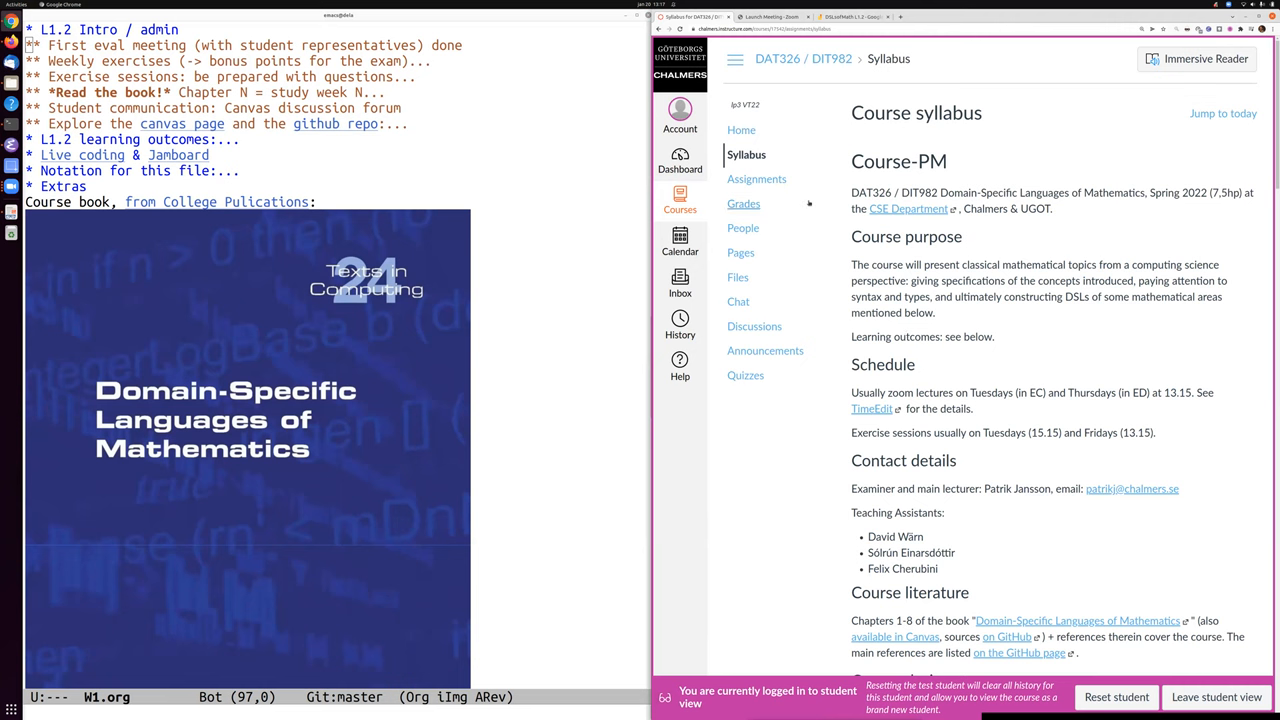
left_click(741, 130)
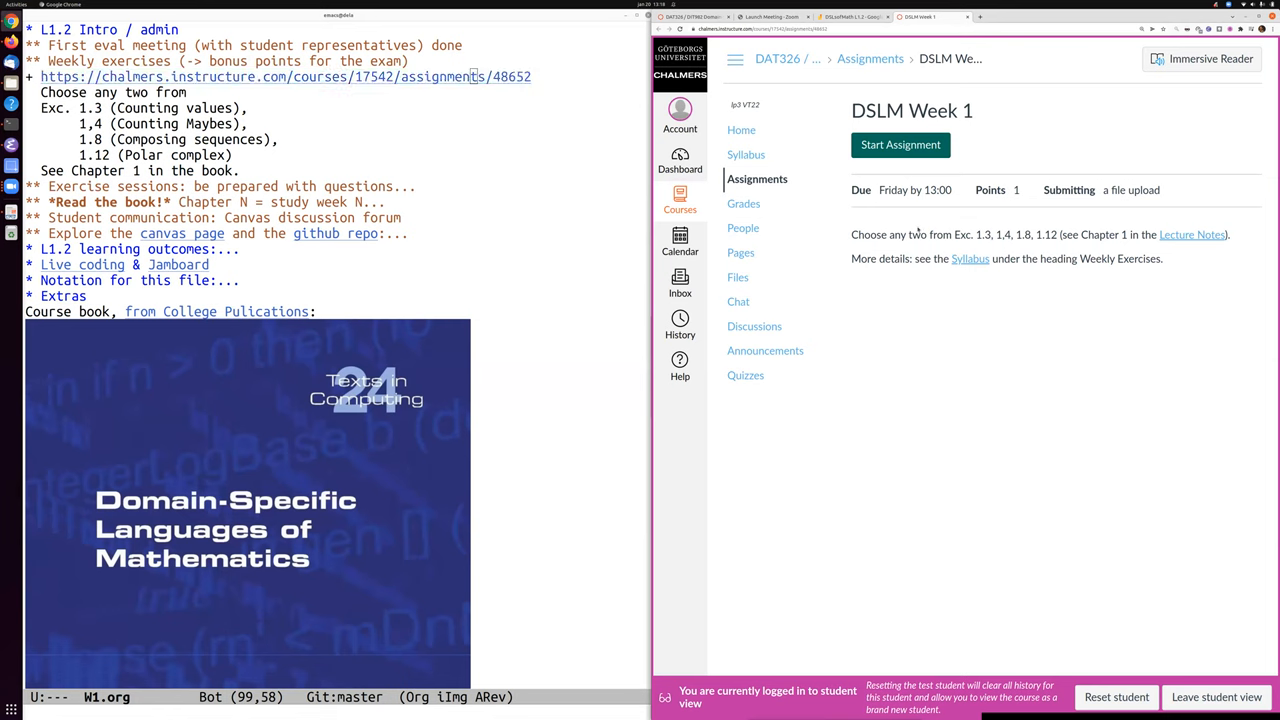
mouse_move(918, 232)
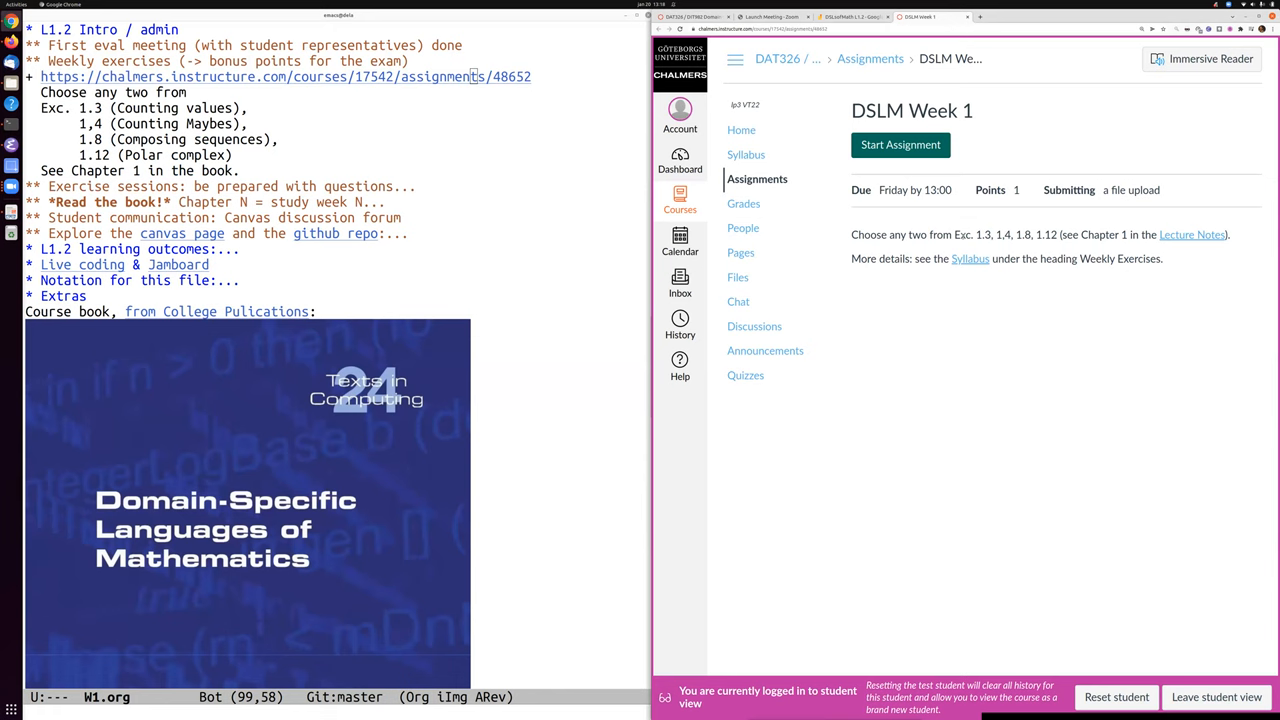
mouse_move(1127, 320)
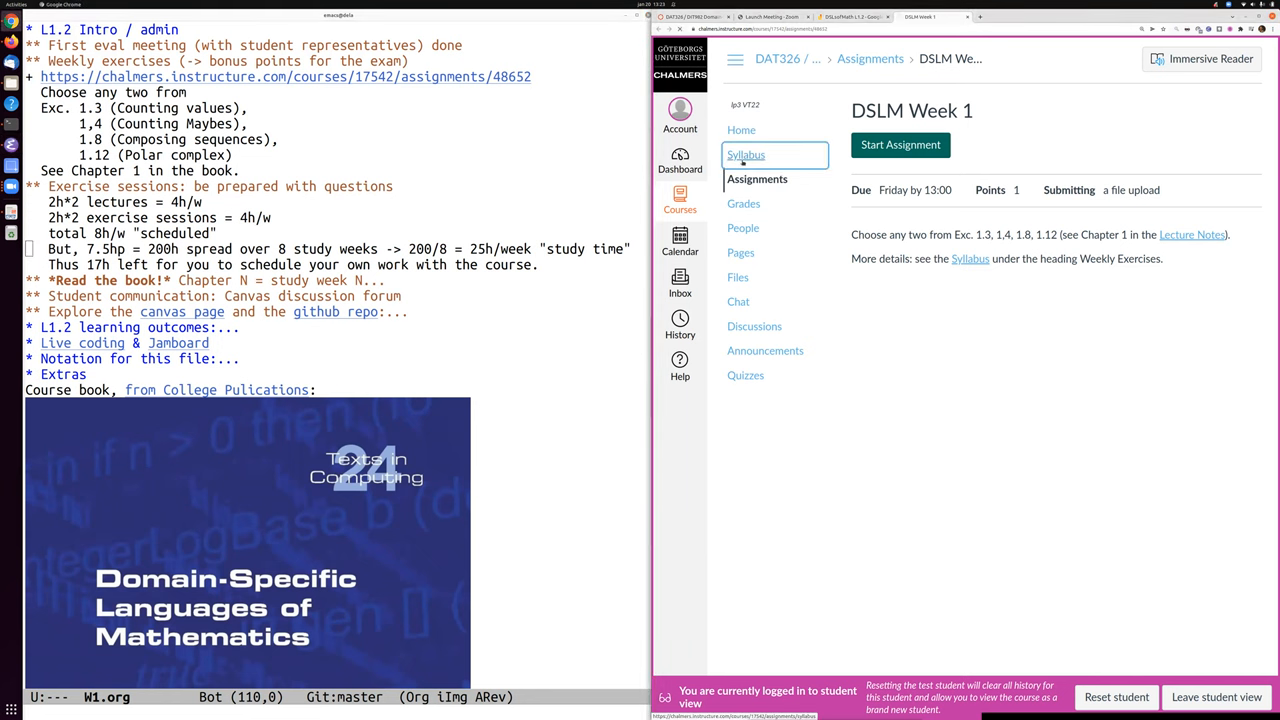
Open the Canvas course syllabus page.
left_click(746, 154)
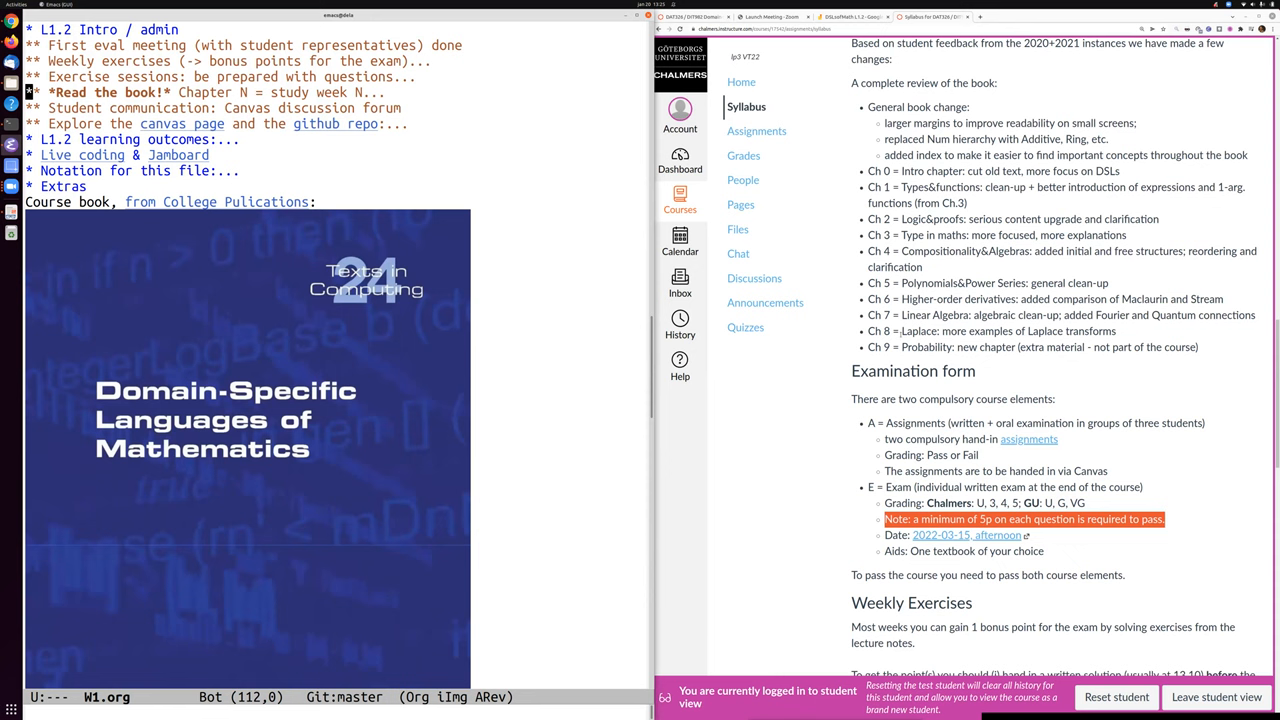
mouse_move(680, 242)
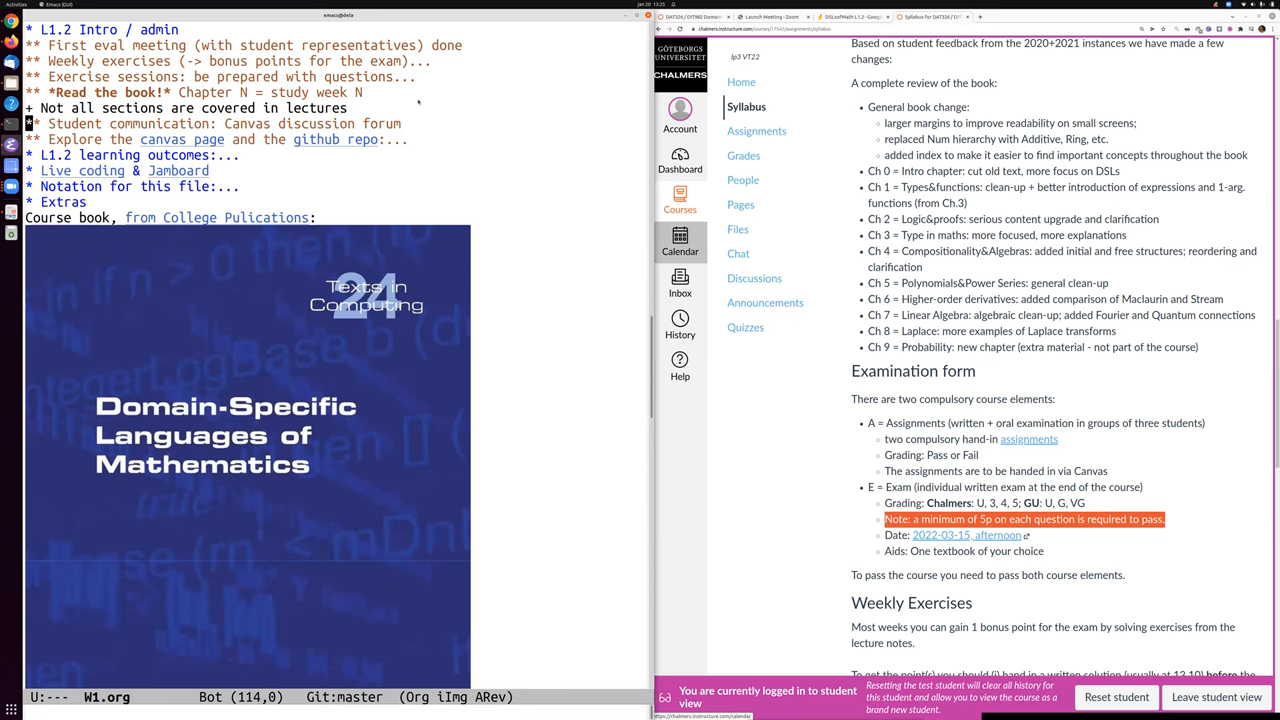
Note under Read the book! that some sections aren't lectured and excluded ones are marked *.
type("Some sections not included in the course (marked with an *")
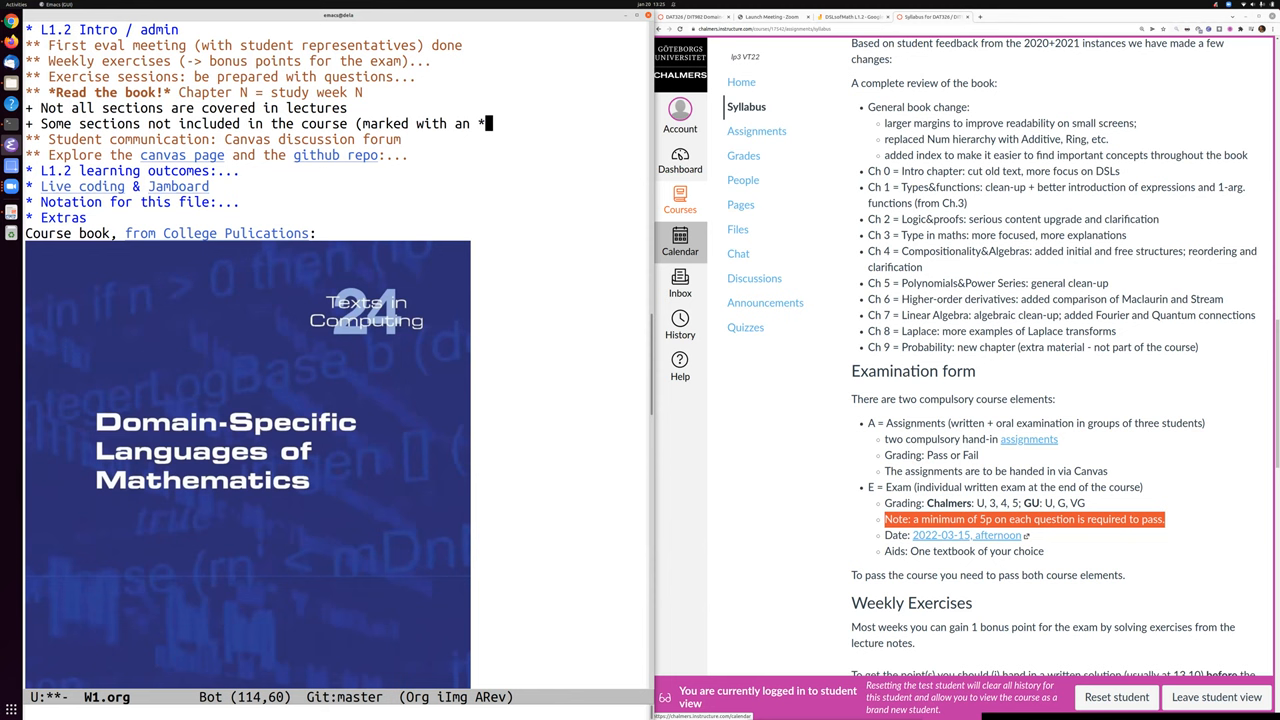
type(")")
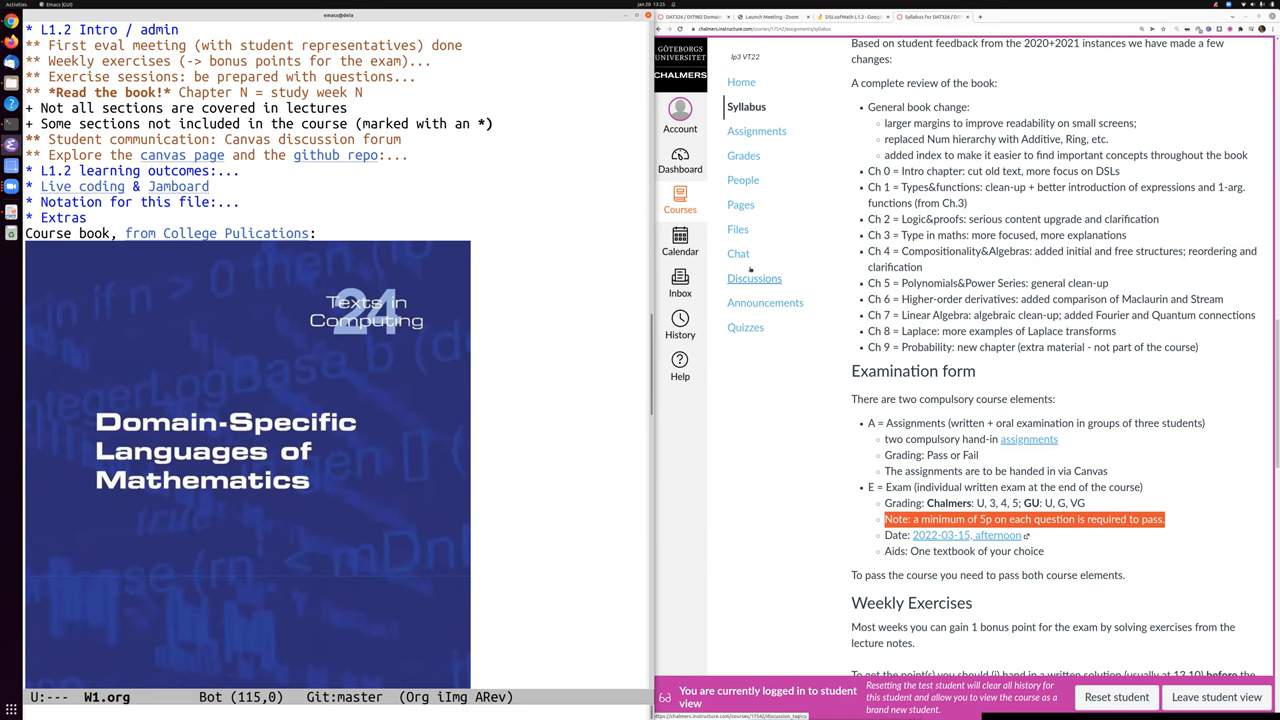
left_click(754, 278)
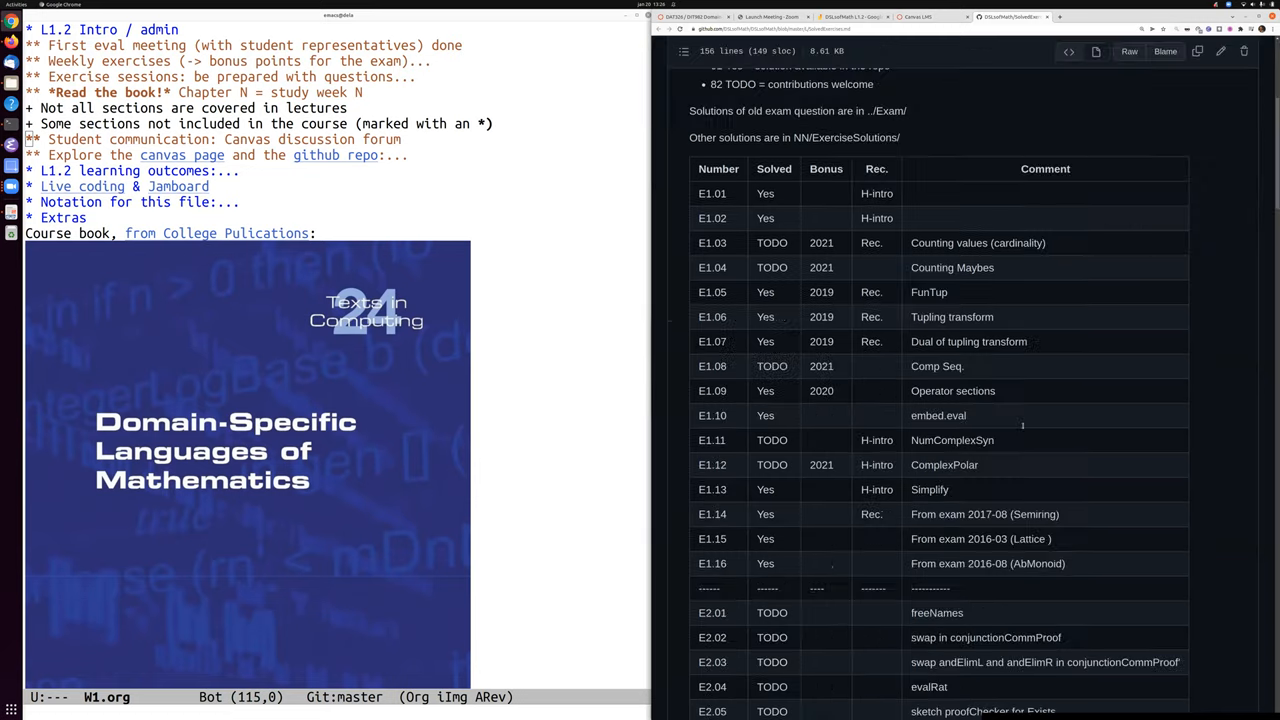
Scroll through the SolvedExercises table of exercises marked Yes or TODO.
scroll("down", 3)
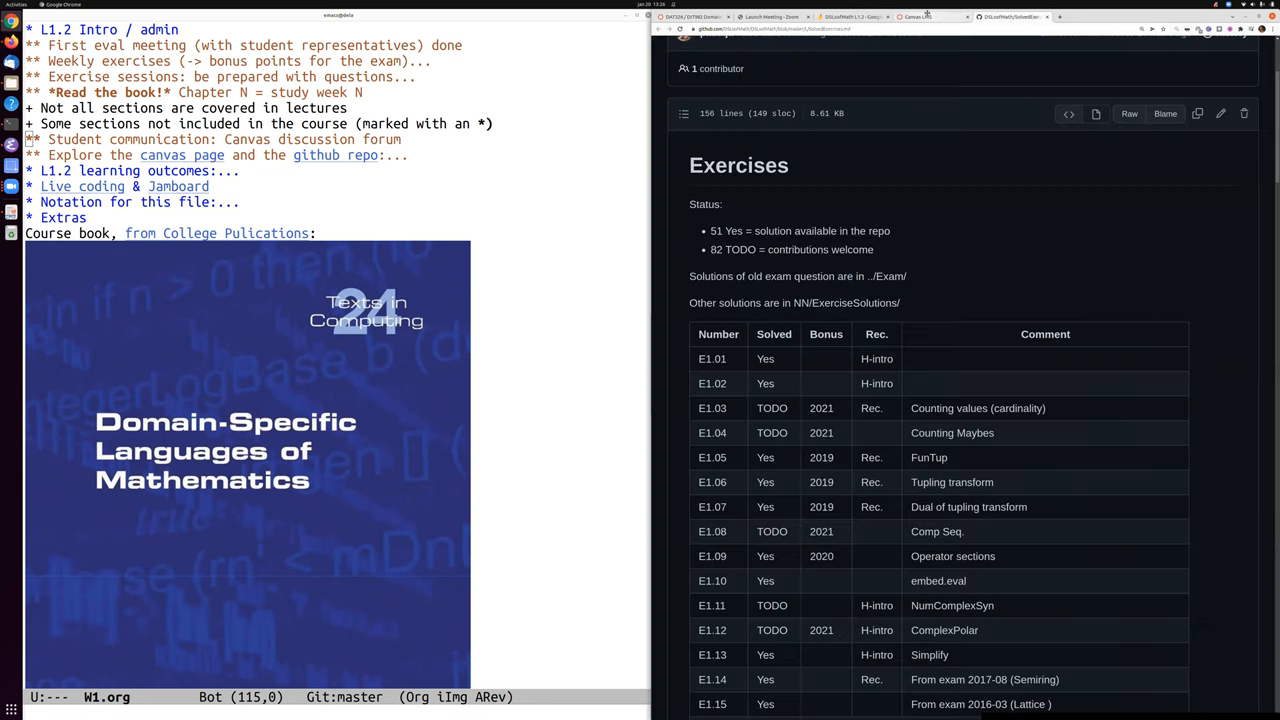
Switch back to the Canvas Questions discussion tab.
left_click(920, 17)
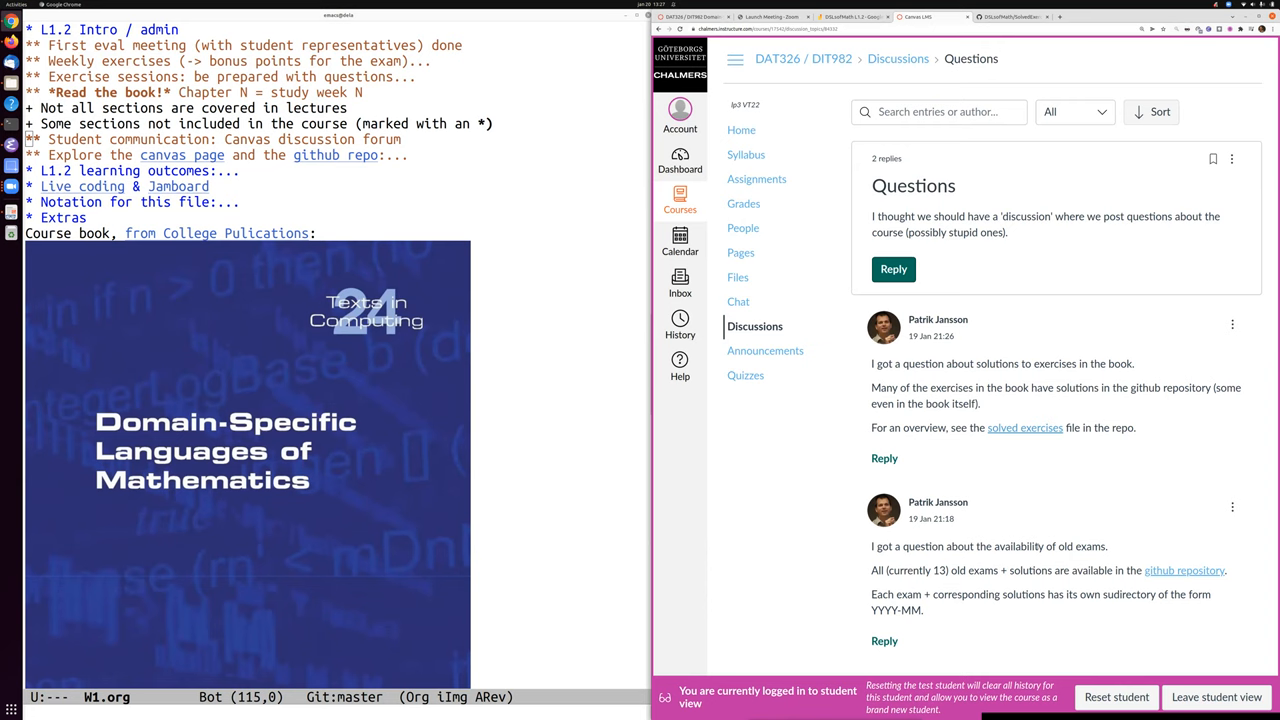
mouse_move(790, 615)
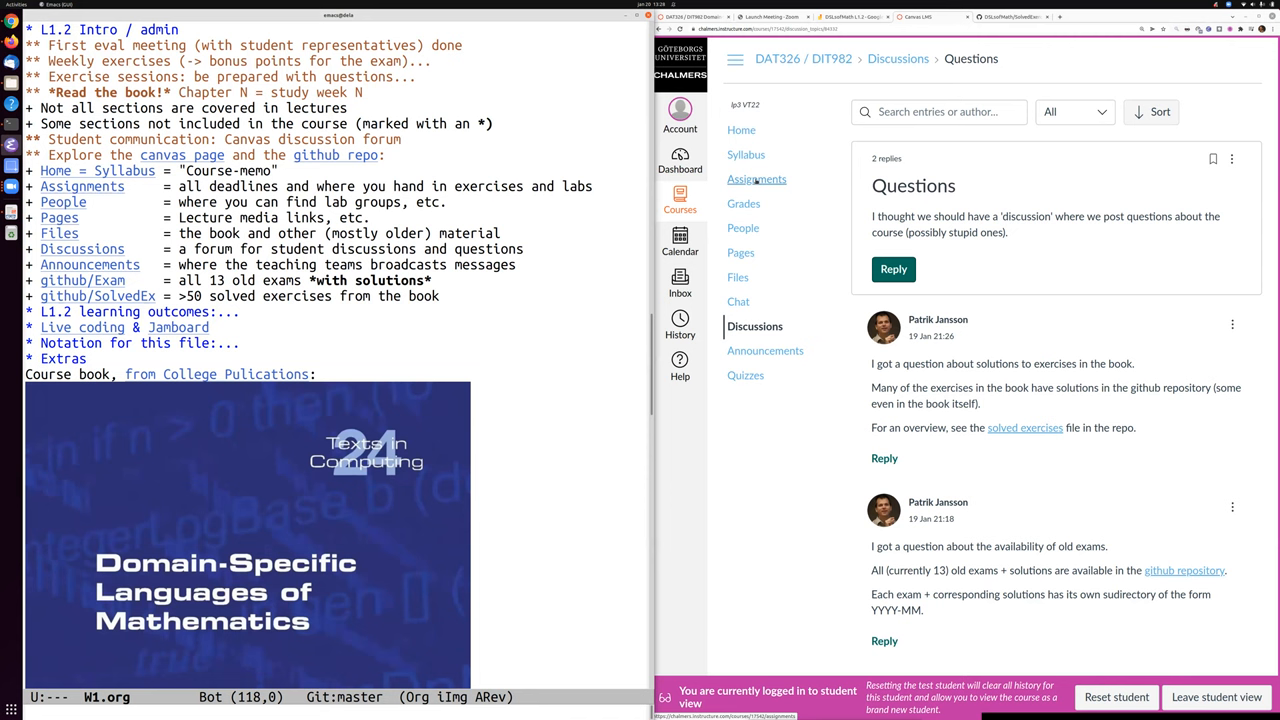
Open the Canvas Assignments overview, then follow the People link from the notes.
left_click(757, 178)
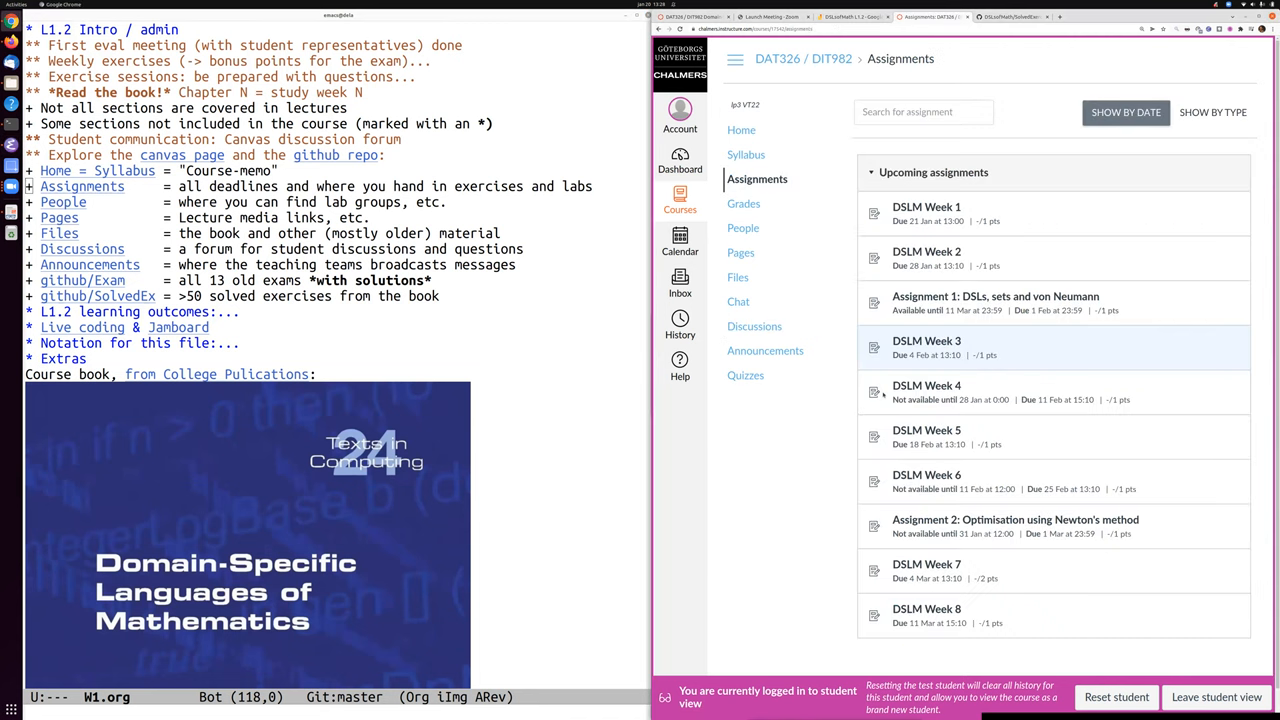
mouse_move(1000, 213)
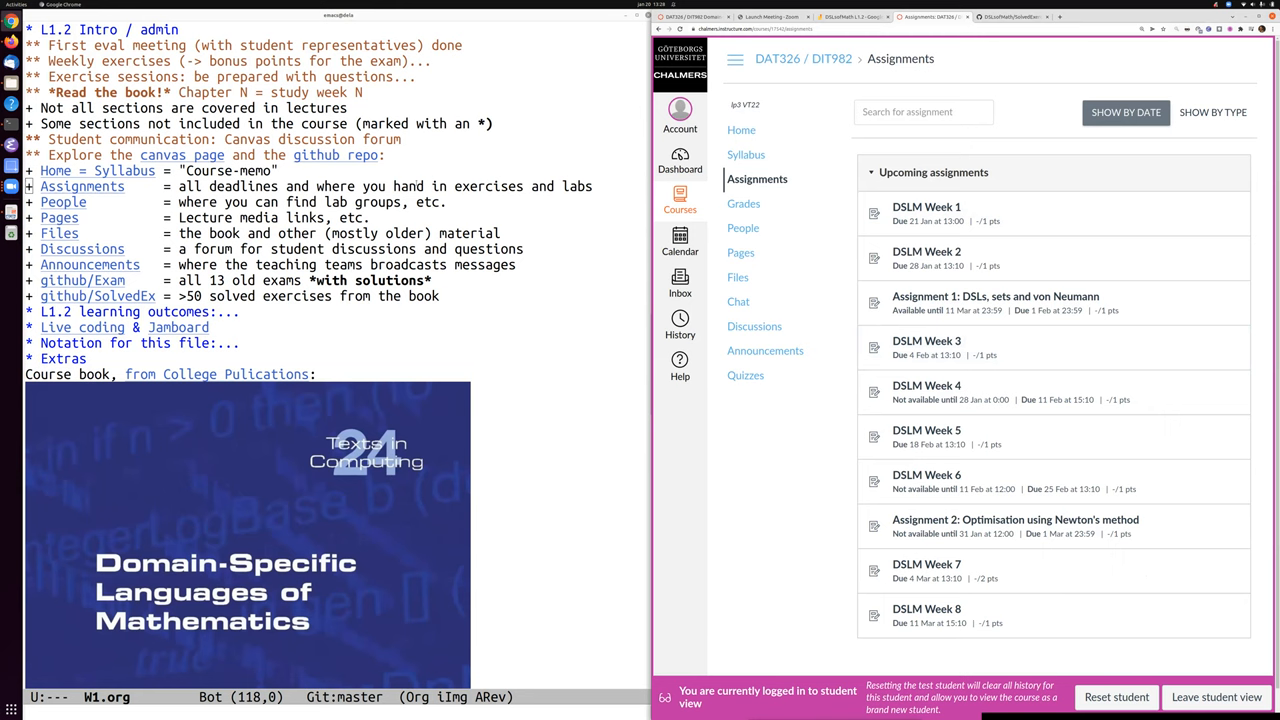
double_click(63, 201)
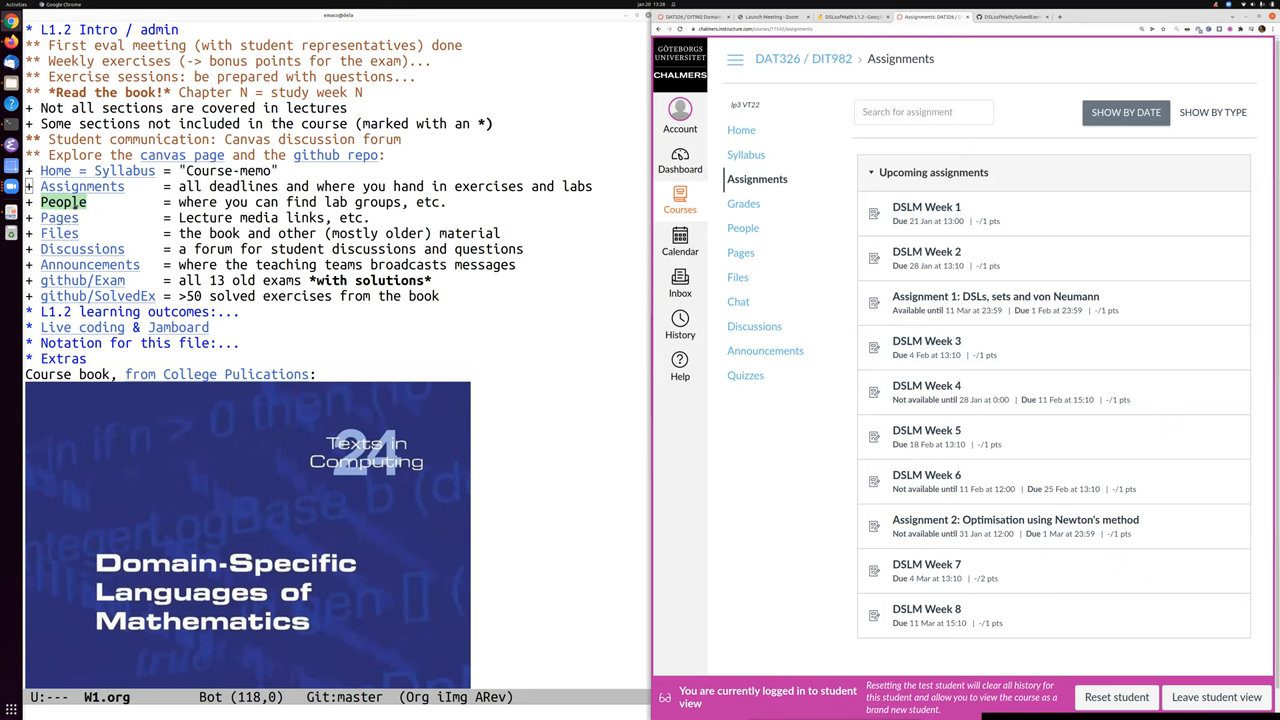
left_click(743, 228)
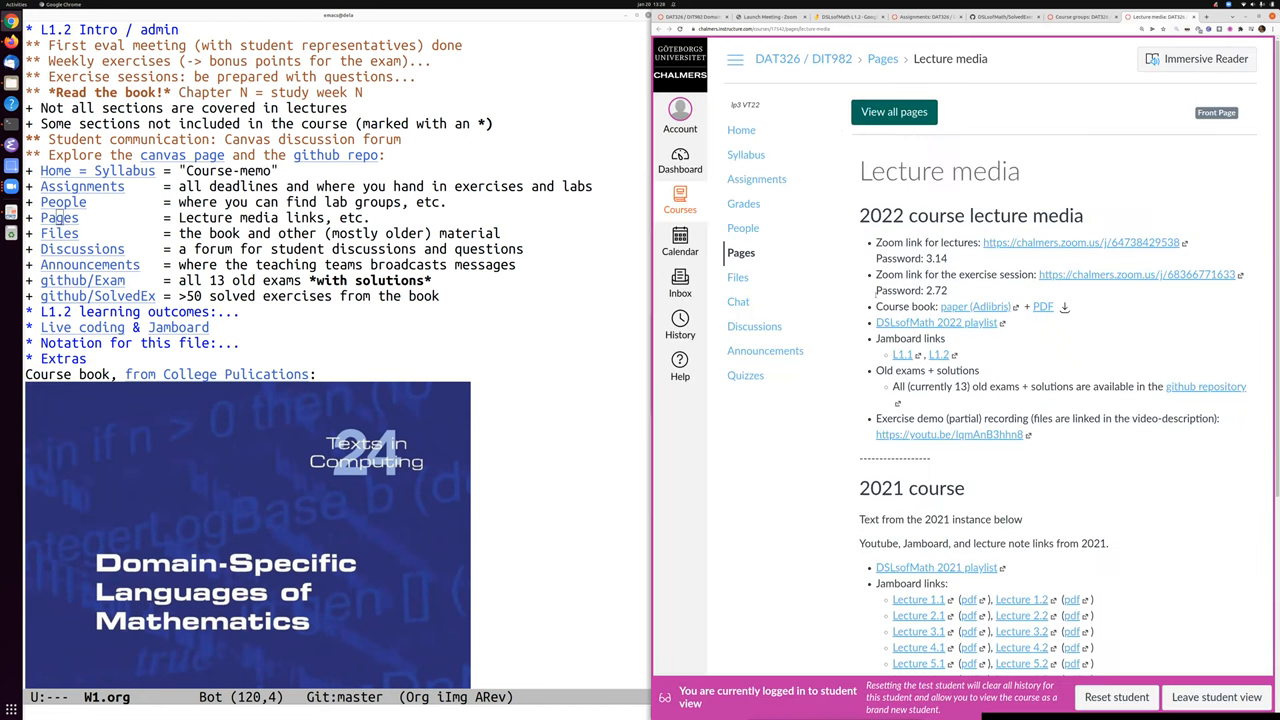
mouse_move(82, 248)
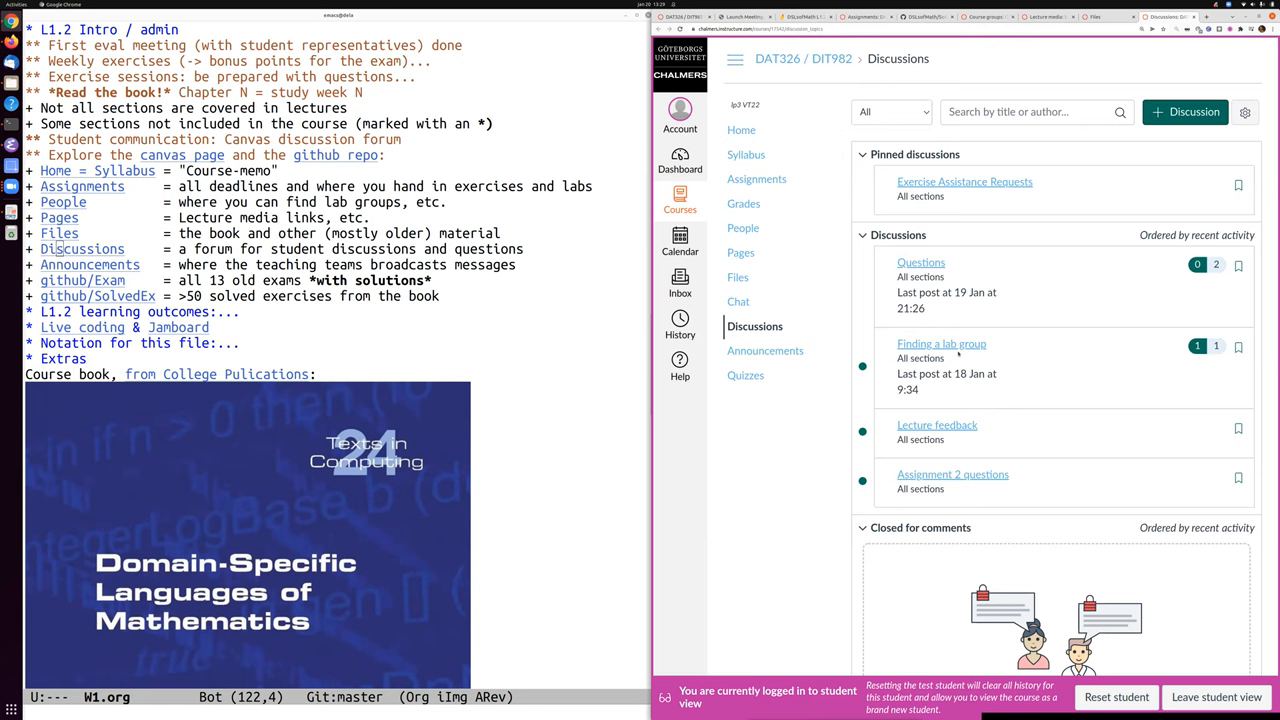
Visit the lab group discussion and partial recording announcement, then the GitHub old exams folder.
left_click(941, 343)
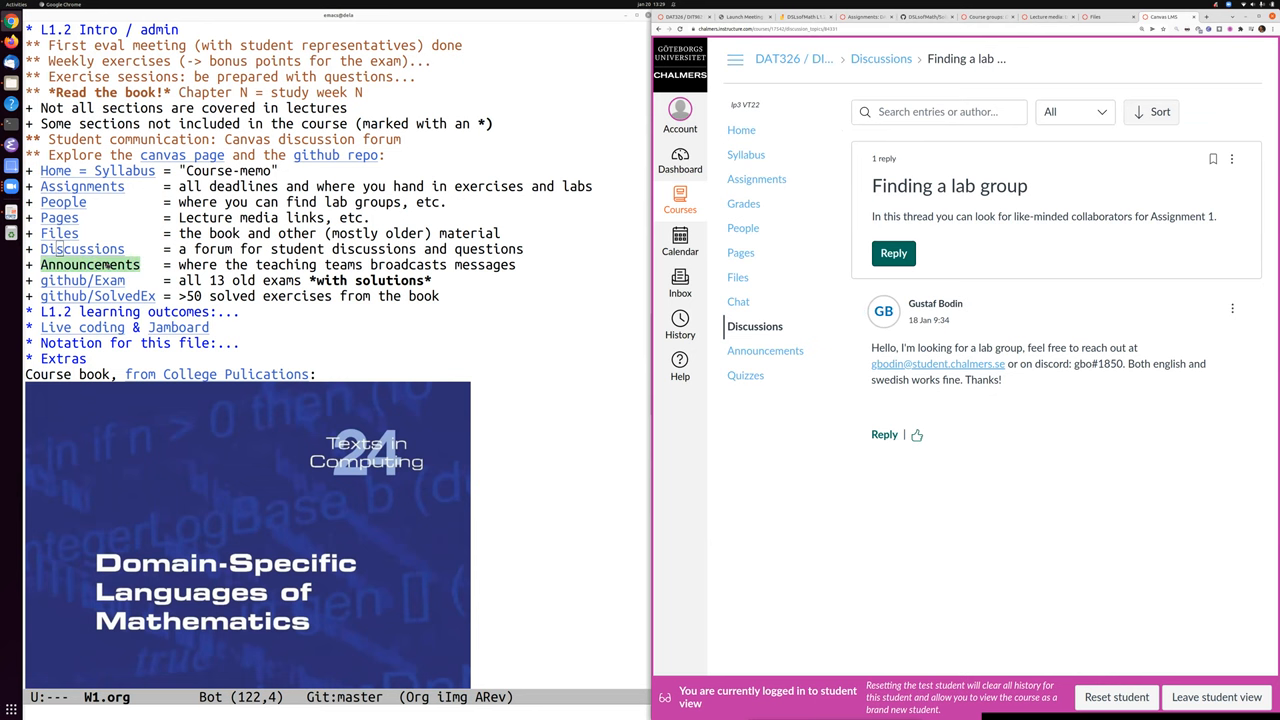
left_click(765, 350)
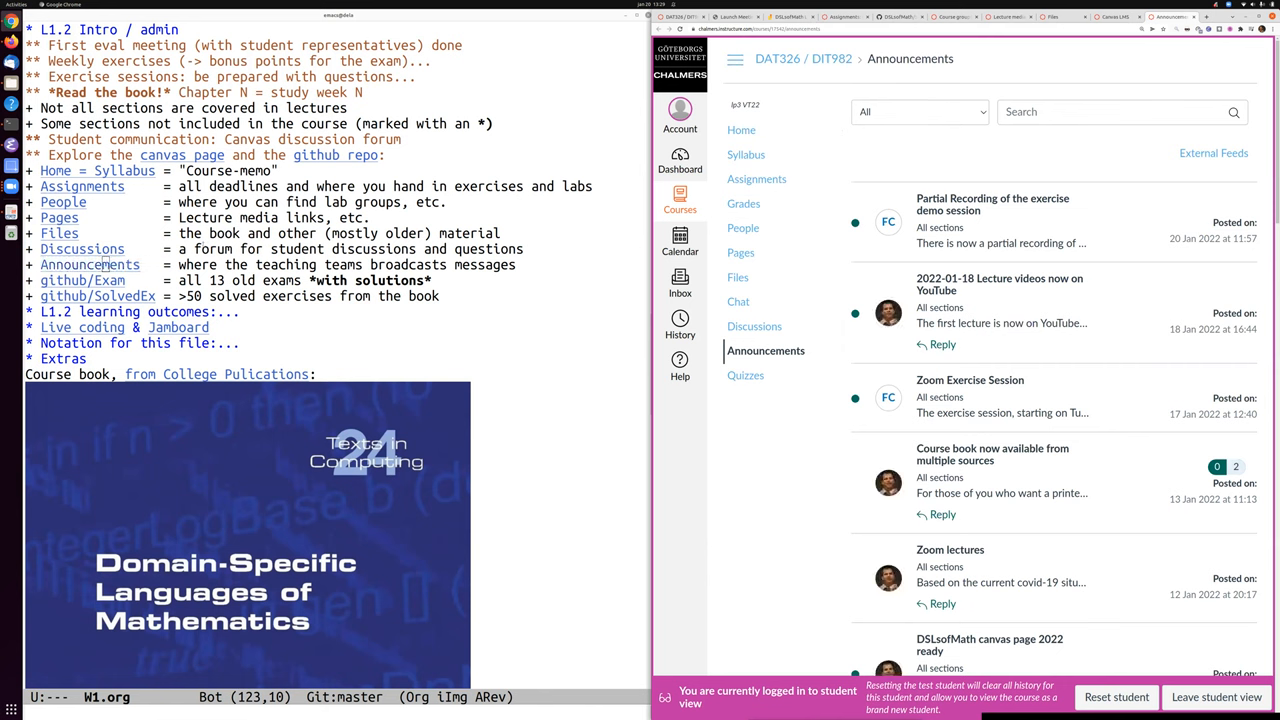
left_click(992, 204)
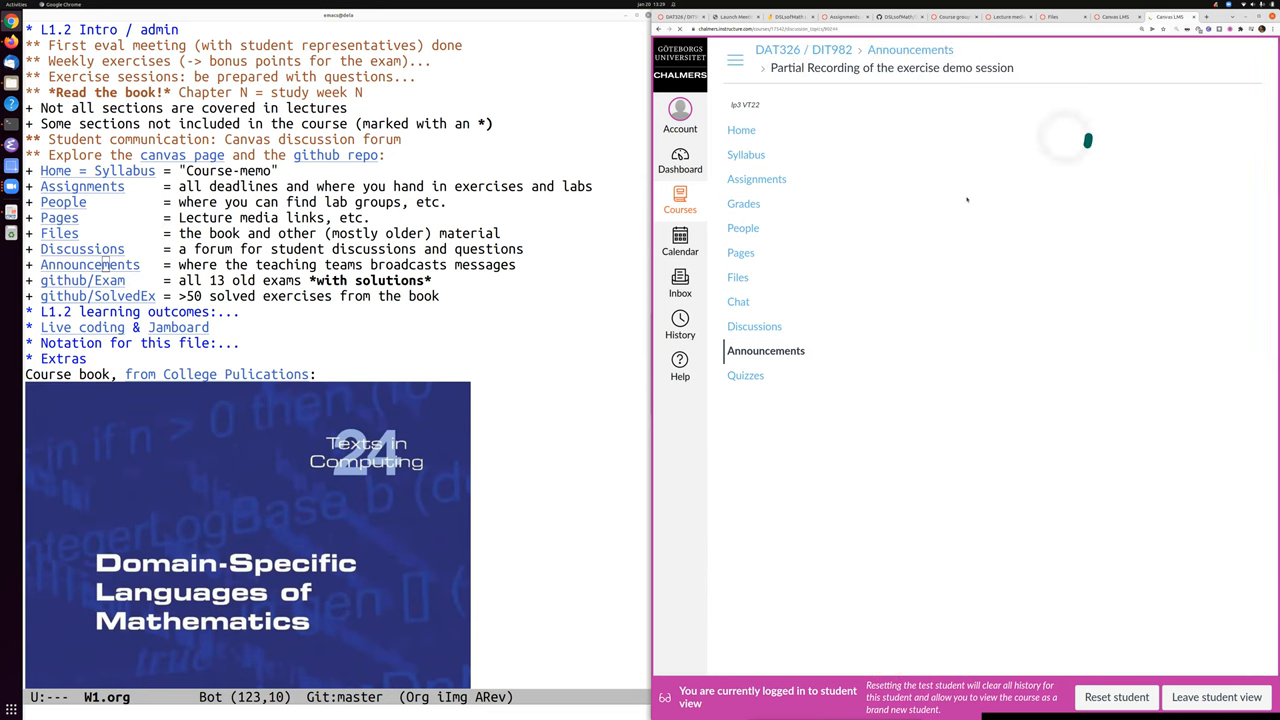
left_click(891, 67)
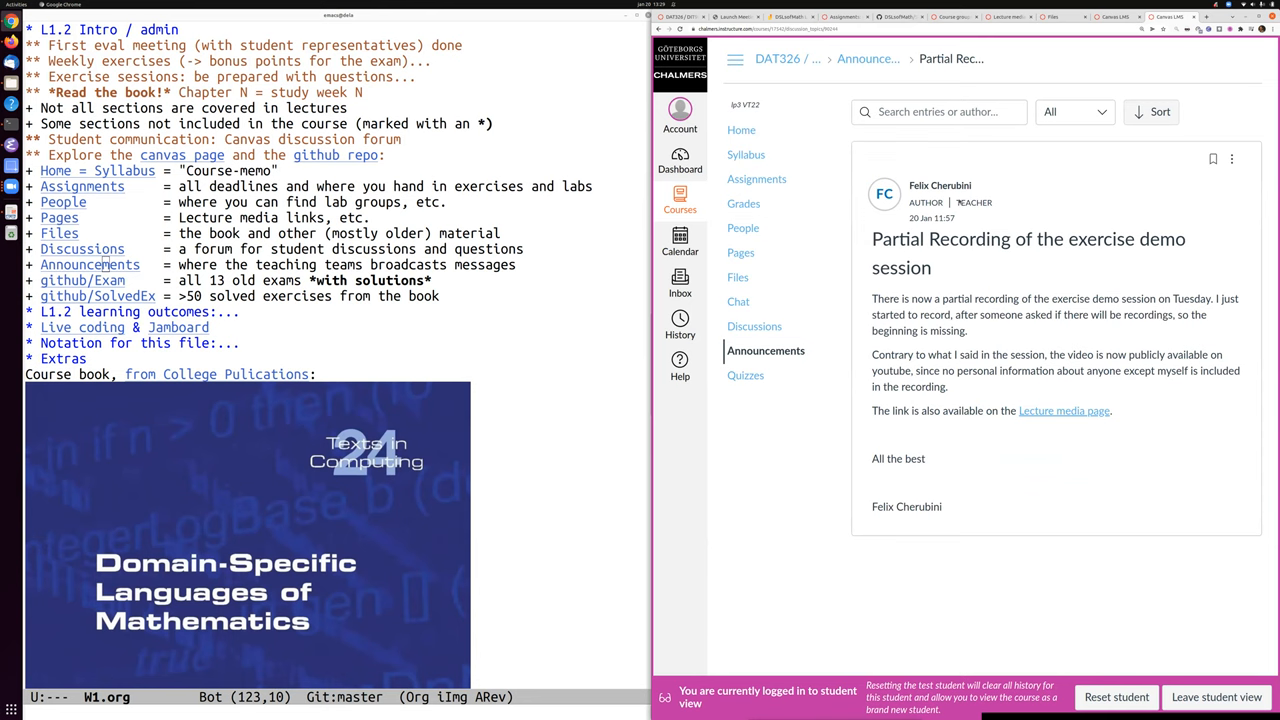
left_click(82, 280)
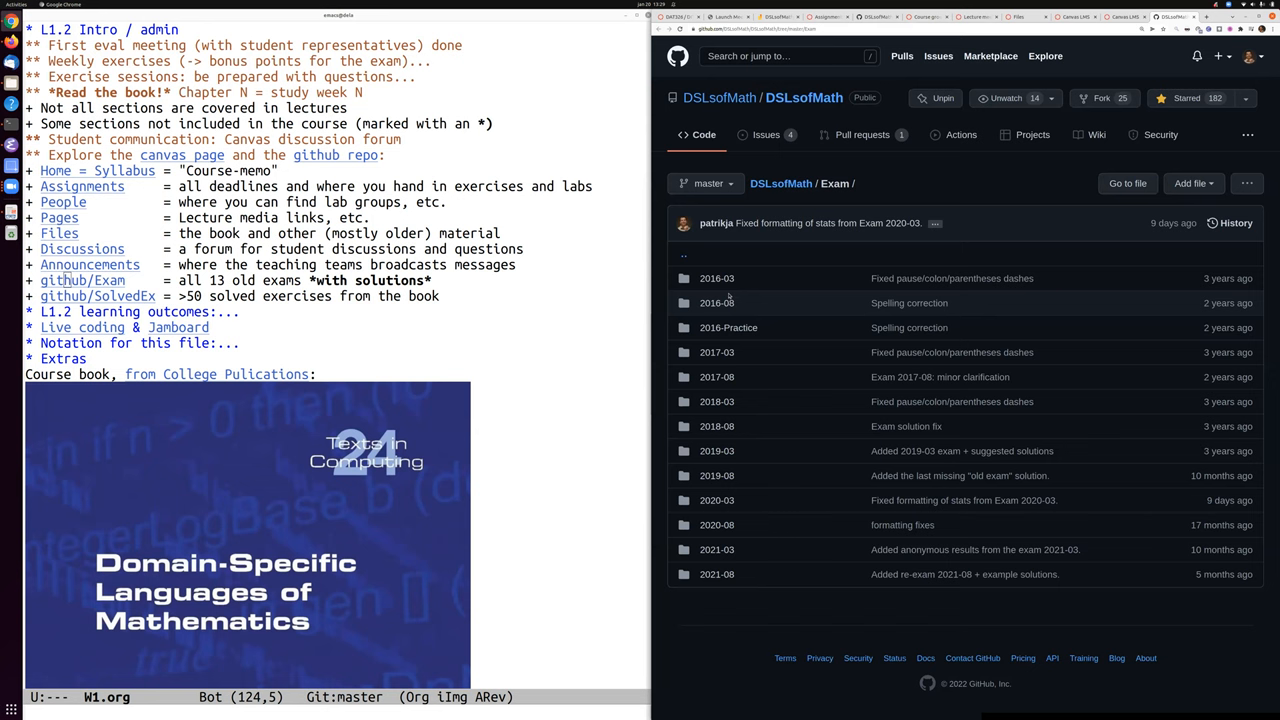
View Exam_2019_03.pdf in the 2019-03 exam folder, then open SolvedExercises.md.
left_click(716, 451)
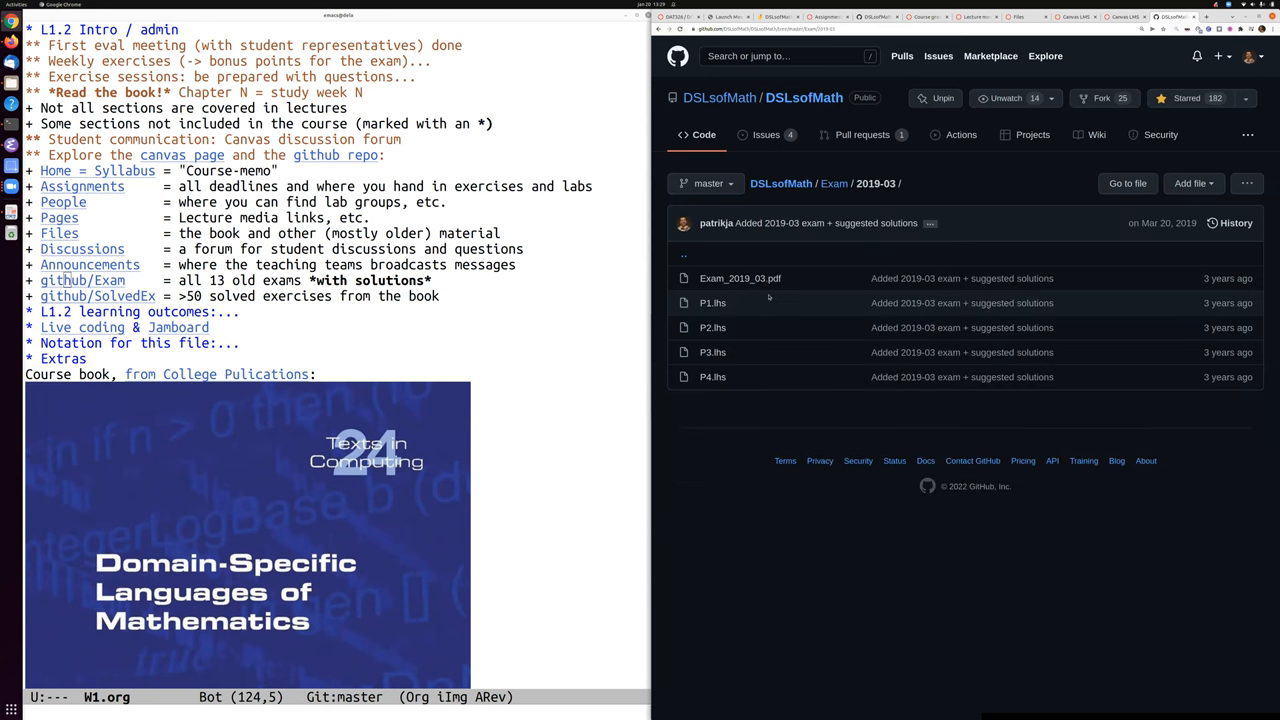
left_click(740, 278)
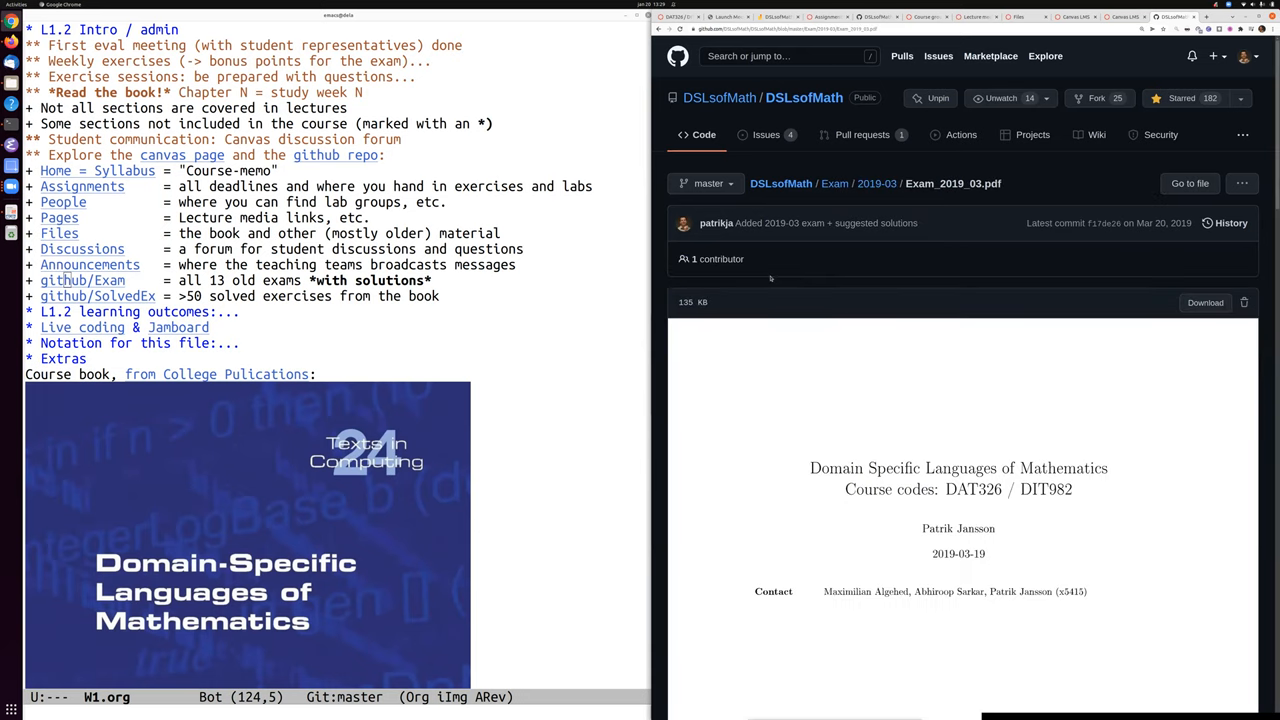
scroll("down", 3)
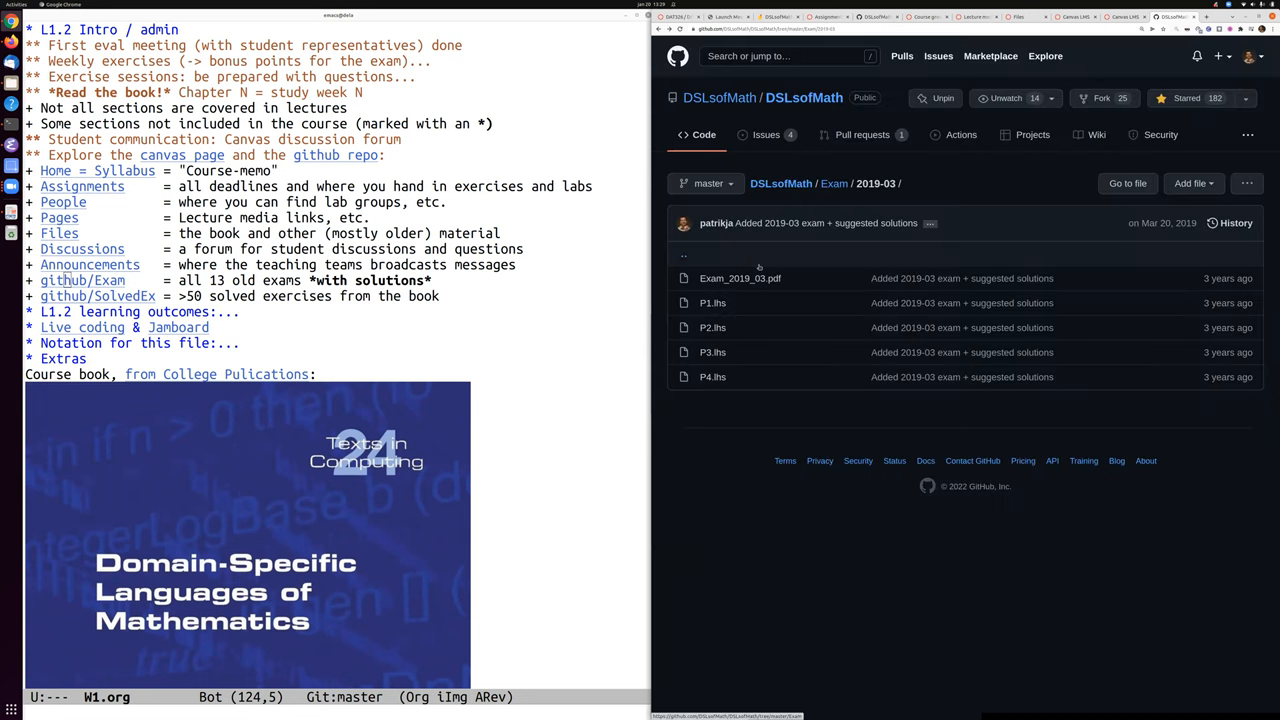
left_click(712, 302)
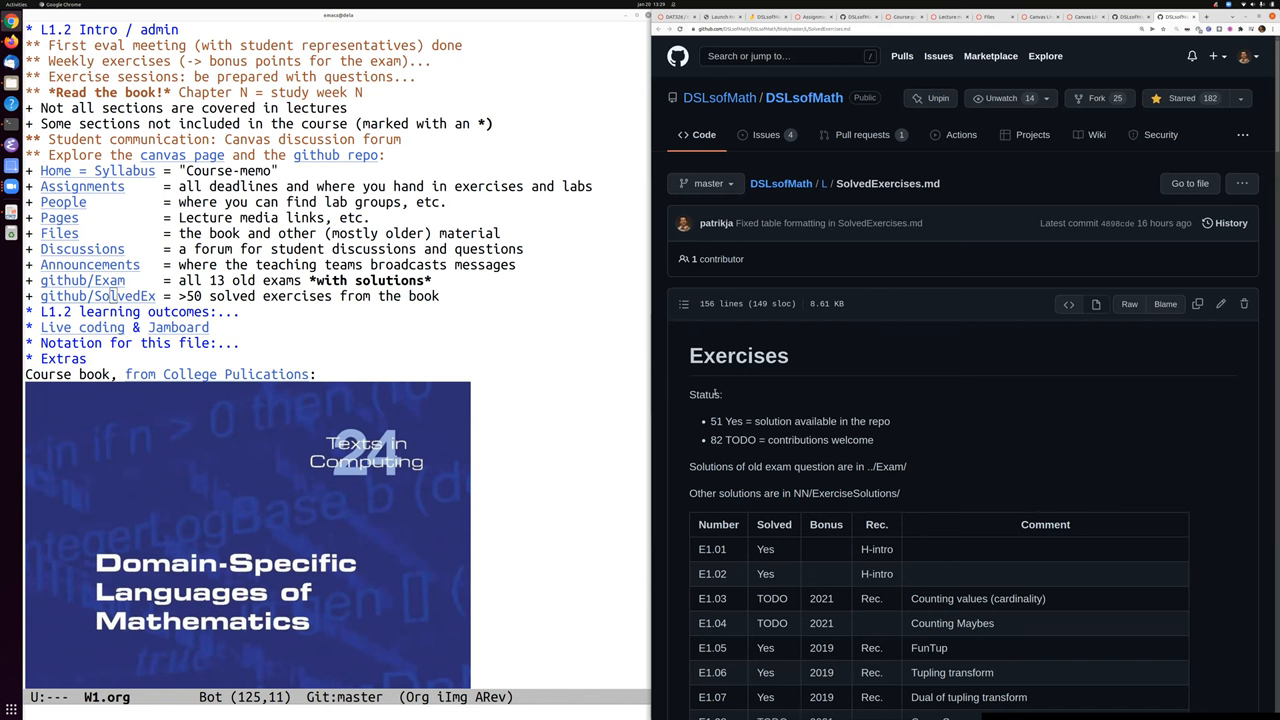
mouse_move(951, 573)
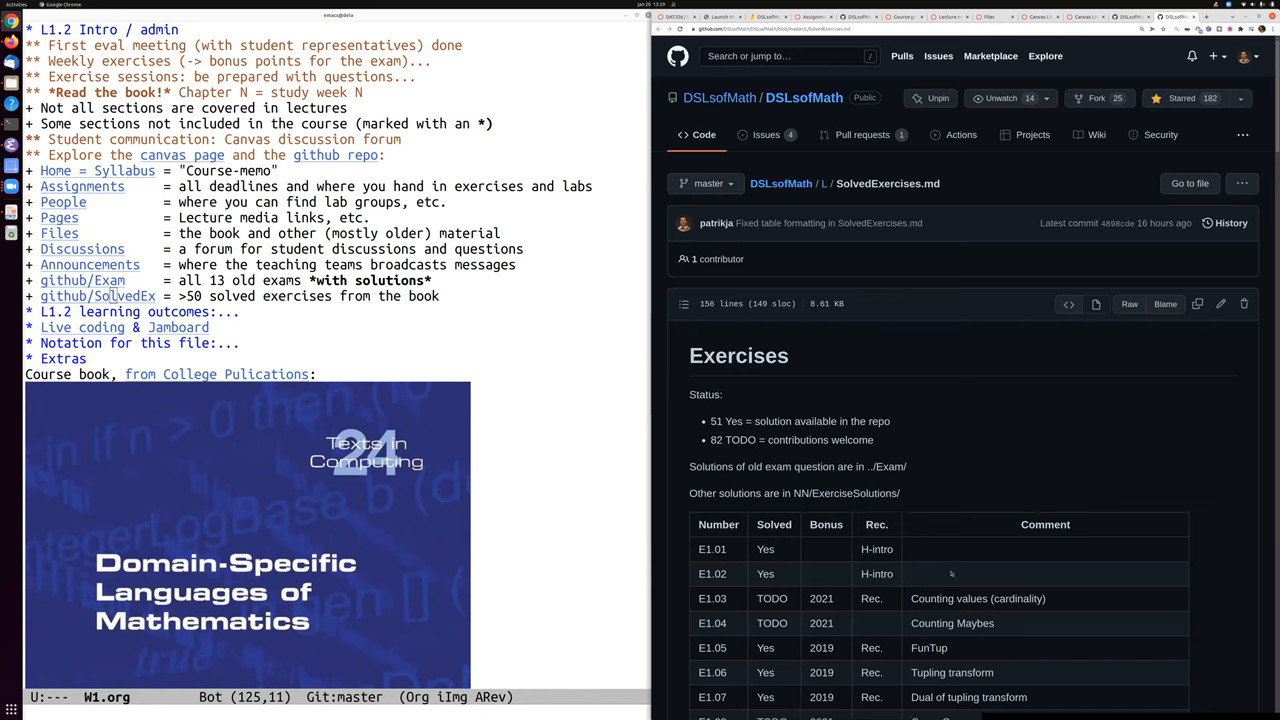
mouse_move(755, 608)
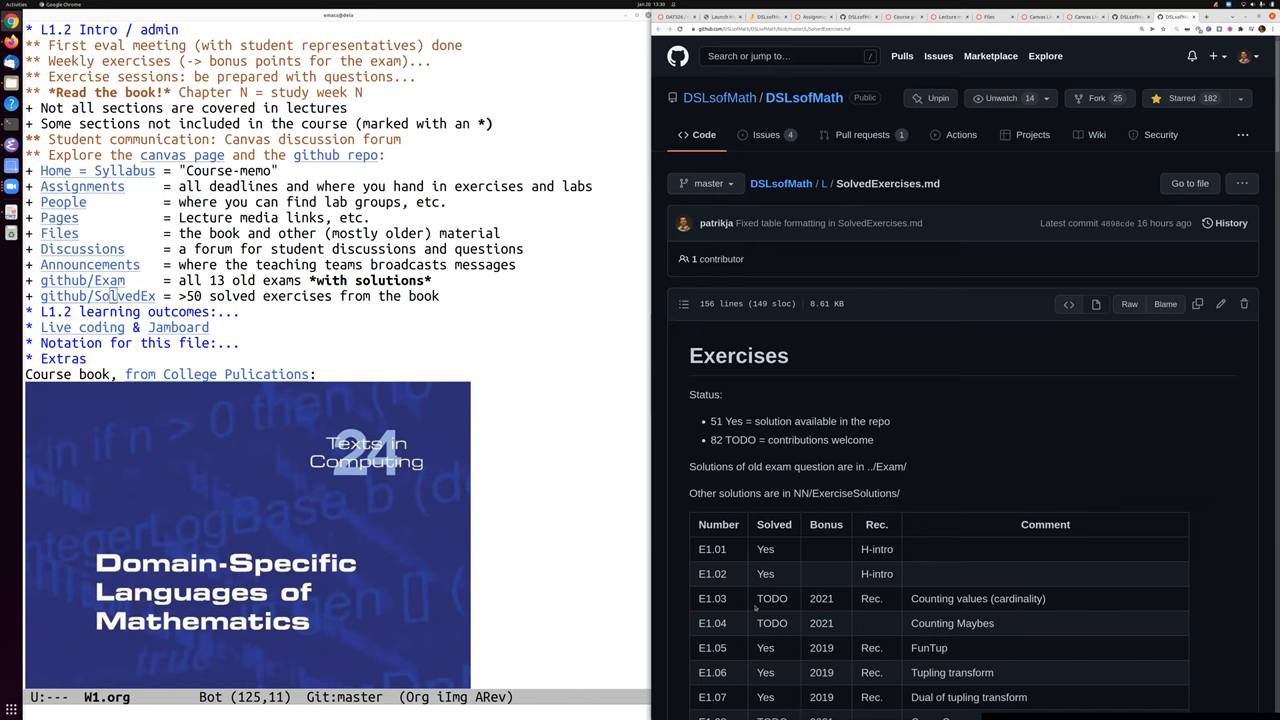
mouse_move(837, 601)
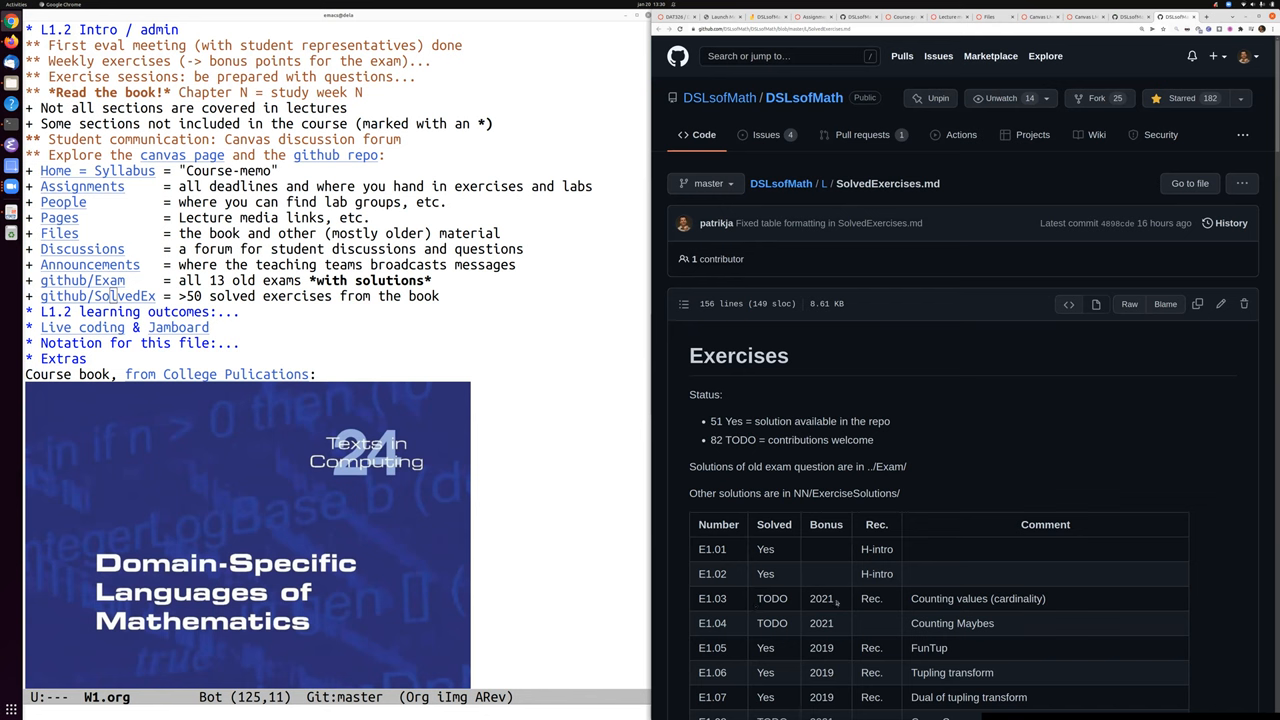